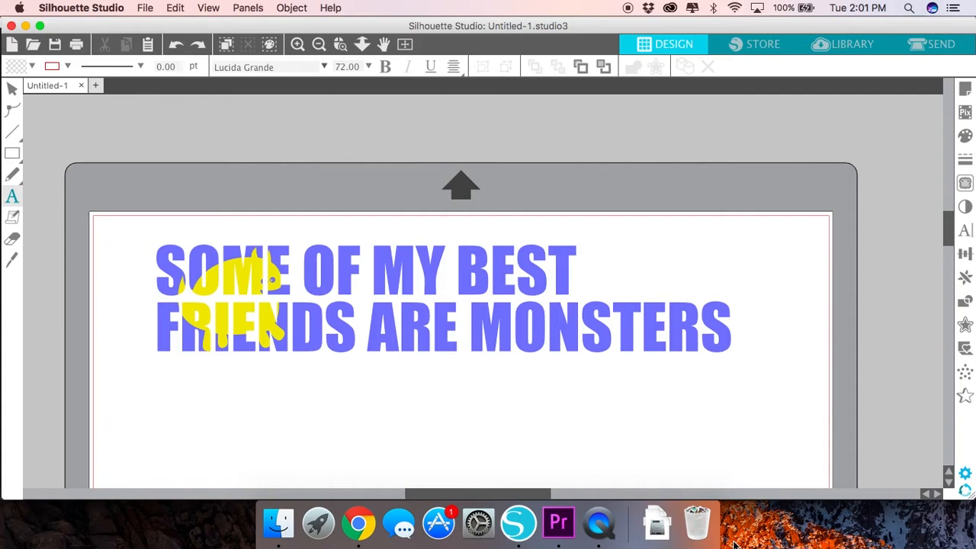
pyautogui.moveTo(743, 509)
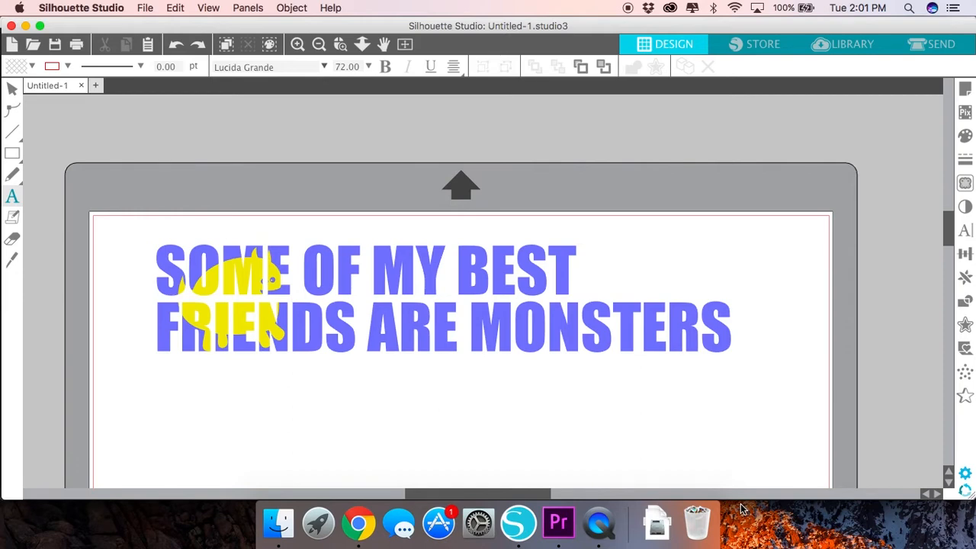
pyautogui.moveTo(318, 43)
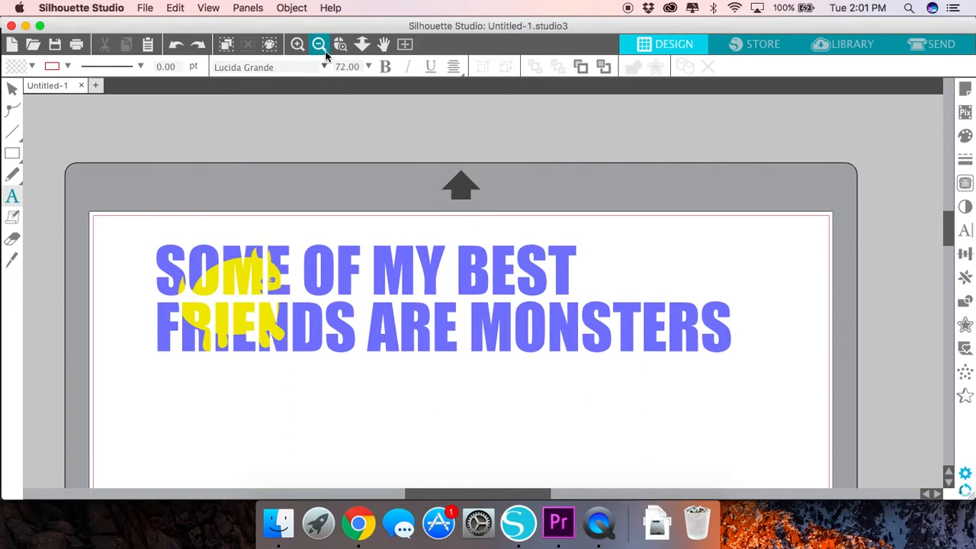
# Zoom out to show the example design and the unfilled monster outline beside the mat
pyautogui.click(319, 43)
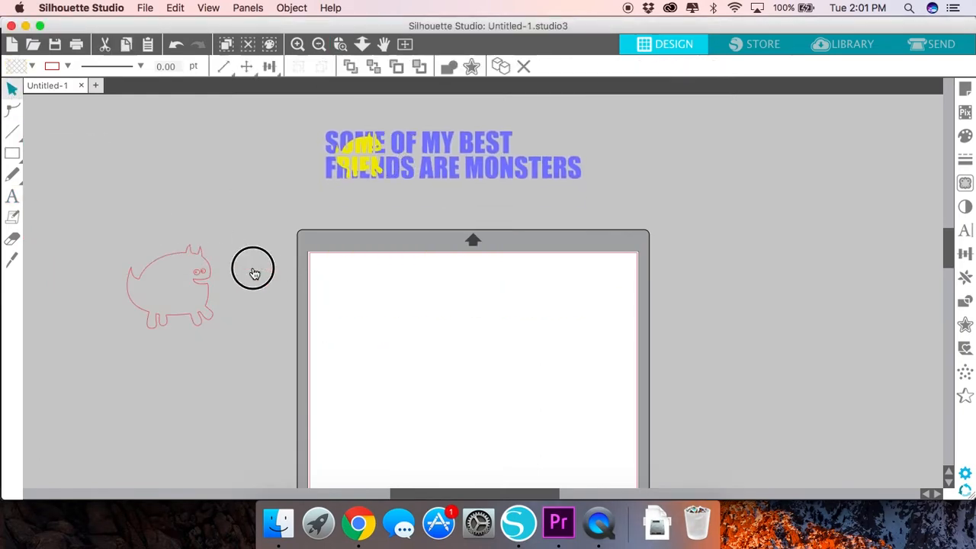
# Drag the monster outline to the mat's top-left, zoom in, and select it
pyautogui.moveTo(167, 286); pyautogui.dragTo(358, 301)
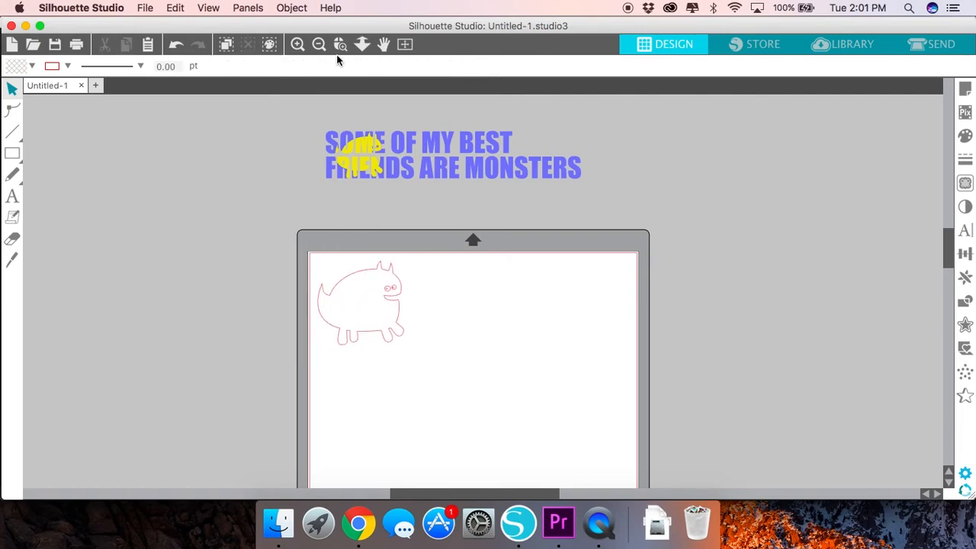
pyautogui.moveTo(278, 228); pyautogui.dragTo(581, 427)
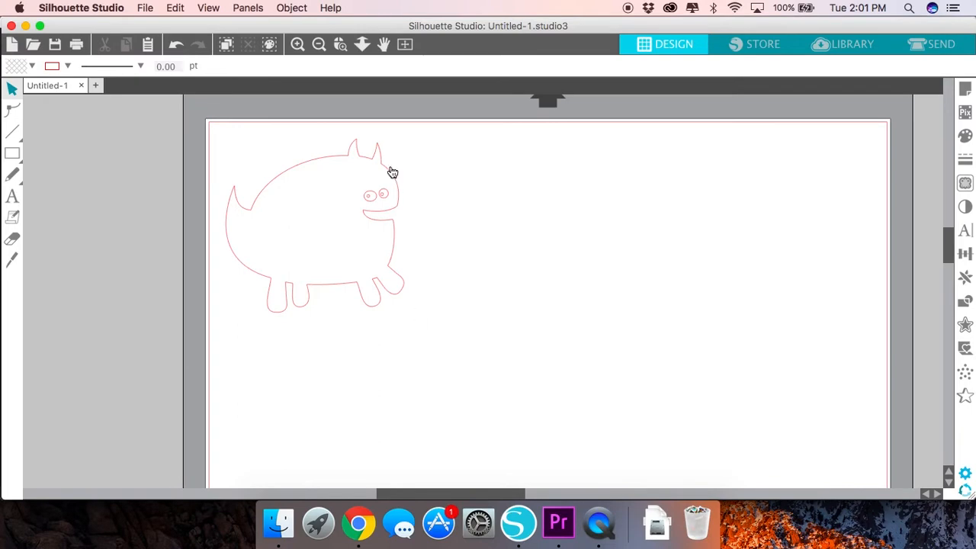
pyautogui.click(312, 221)
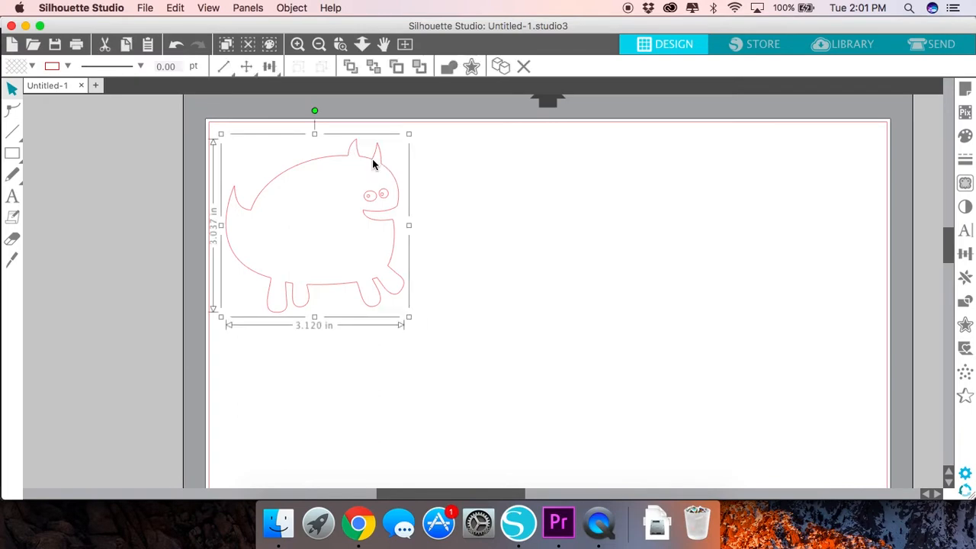
# Fill the selected monster outline with the yellow swatch, then deselect it
pyautogui.click(964, 136)
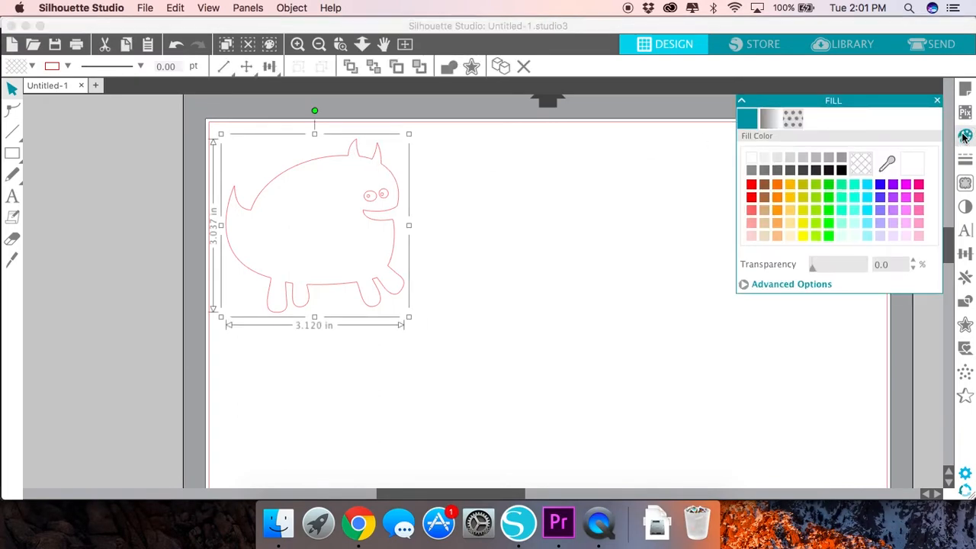
pyautogui.click(803, 222)
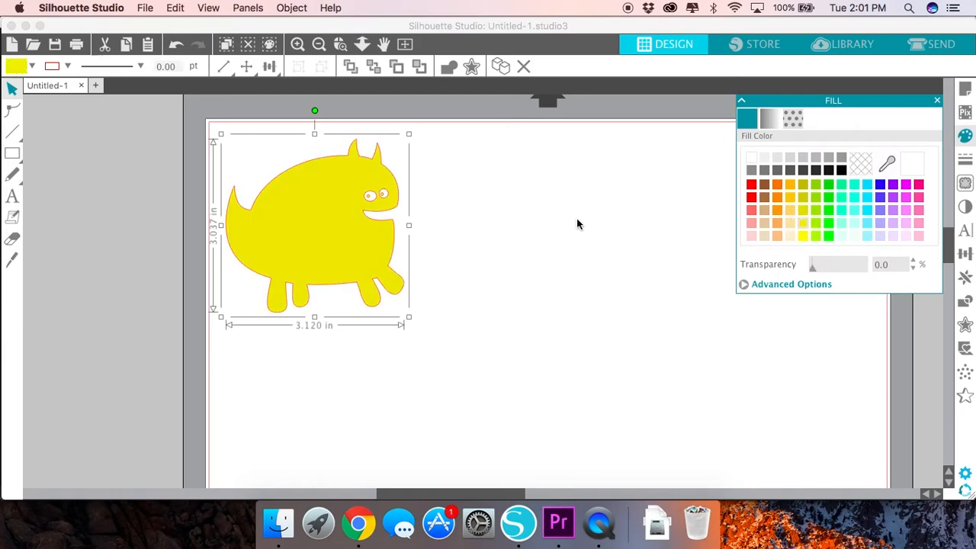
pyautogui.click(524, 185)
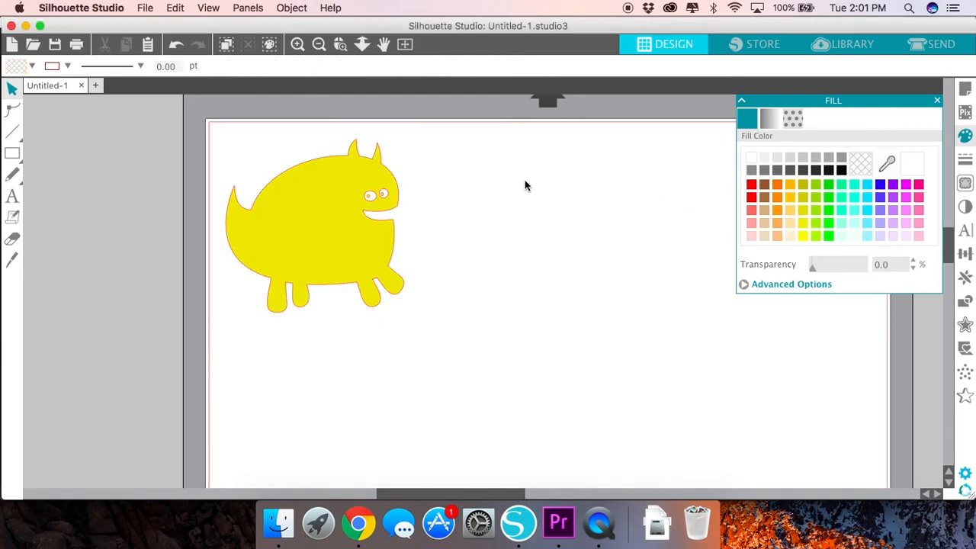
pyautogui.moveTo(964, 137)
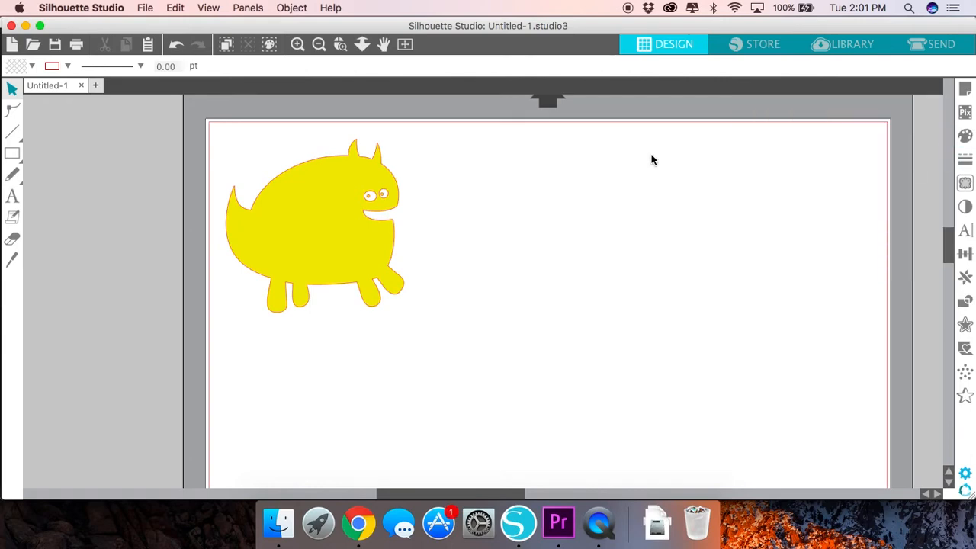
# Type 'Some of my best friends are monsters' below the monster and widen the text box
pyautogui.click(12, 197)
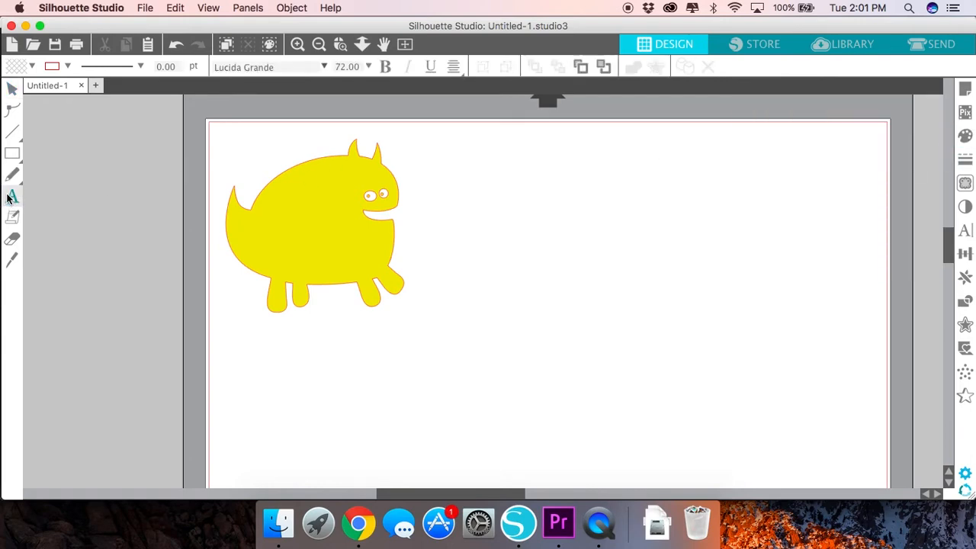
pyautogui.click(12, 197)
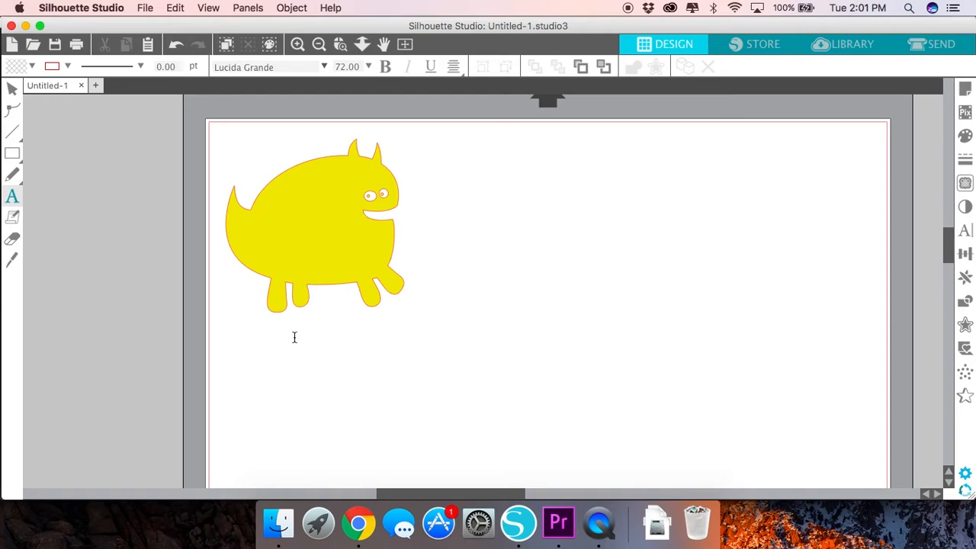
pyautogui.moveTo(188, 358)
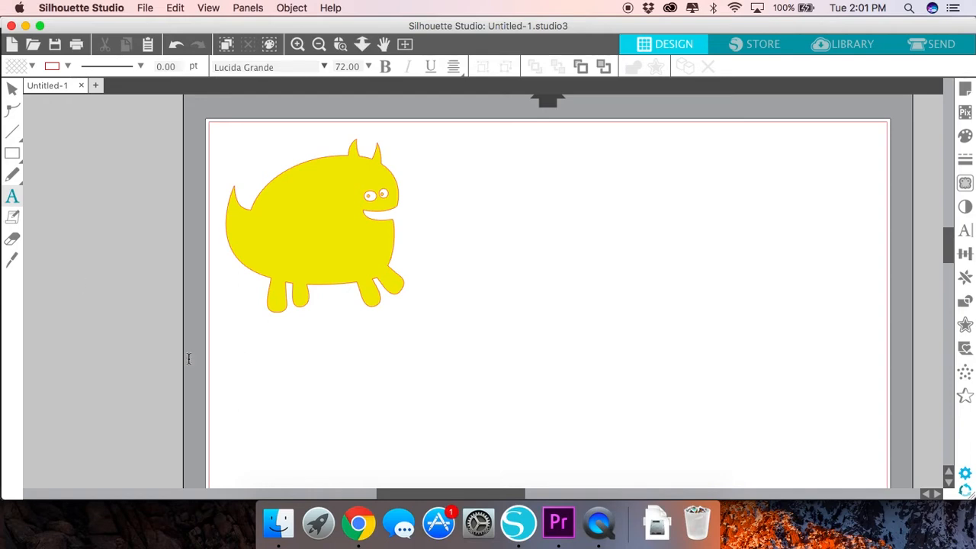
pyautogui.write('SOME OF MY BEST F')
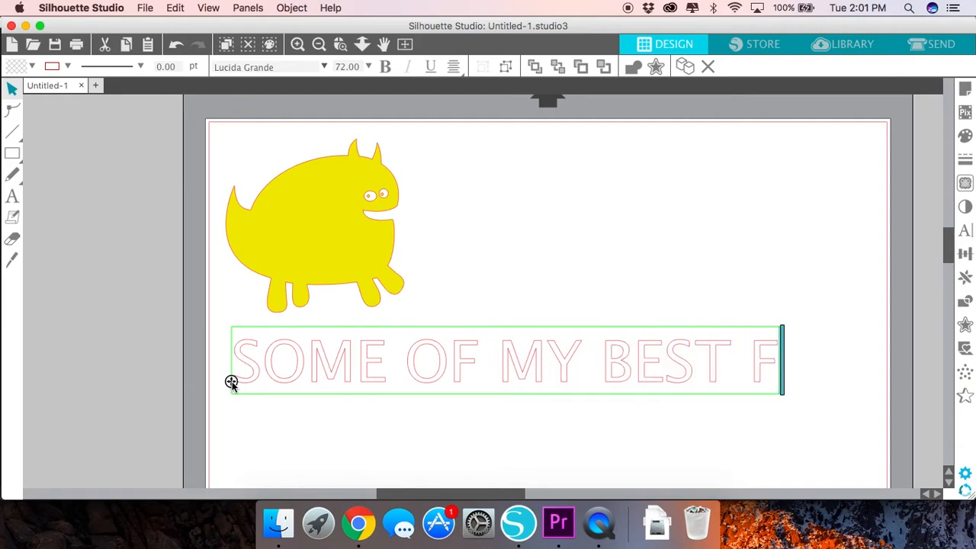
pyautogui.write('RIENDS ARE MONSTERS')
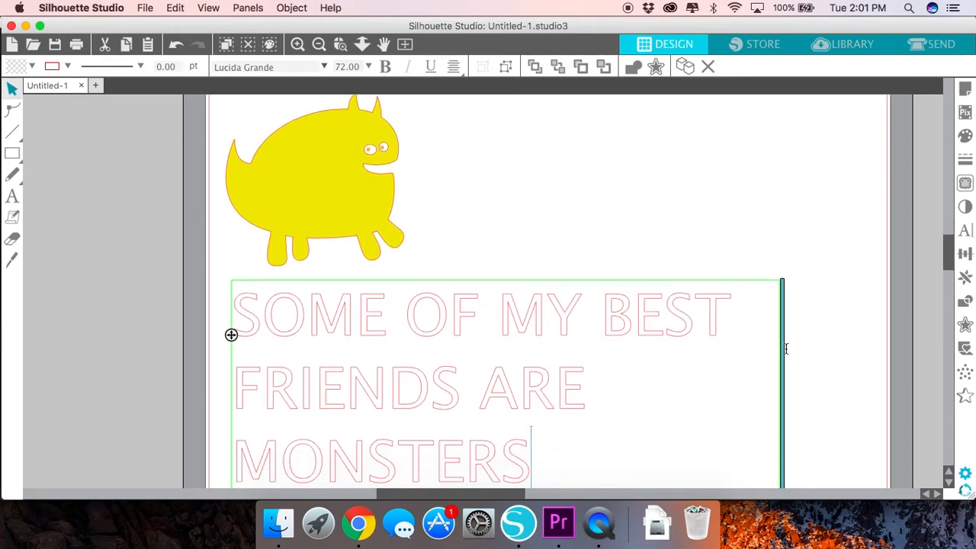
pyautogui.moveTo(781, 336); pyautogui.dragTo(914, 347)
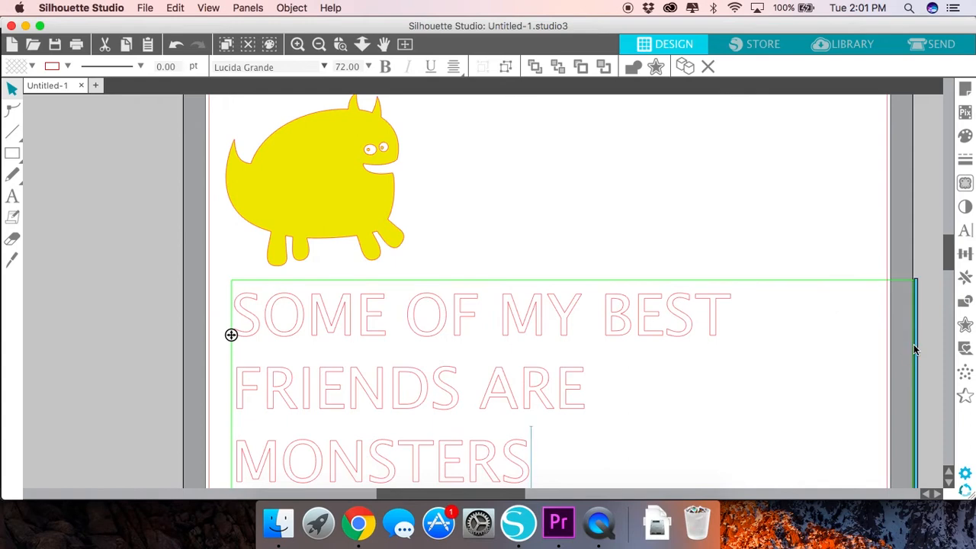
pyautogui.moveTo(544, 453)
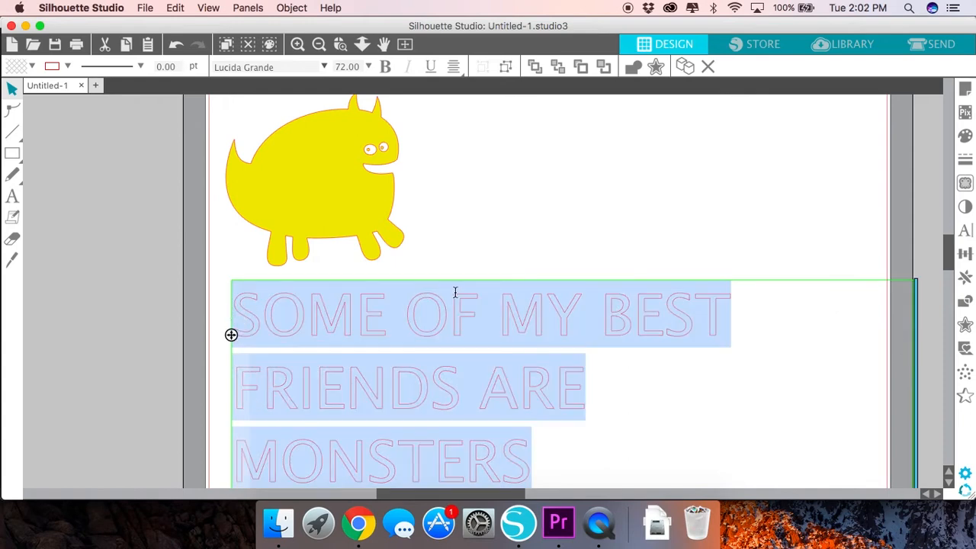
# Set the caption font to Impact with 75% line spacing
pyautogui.click(964, 230)
pyautogui.write('IMP')
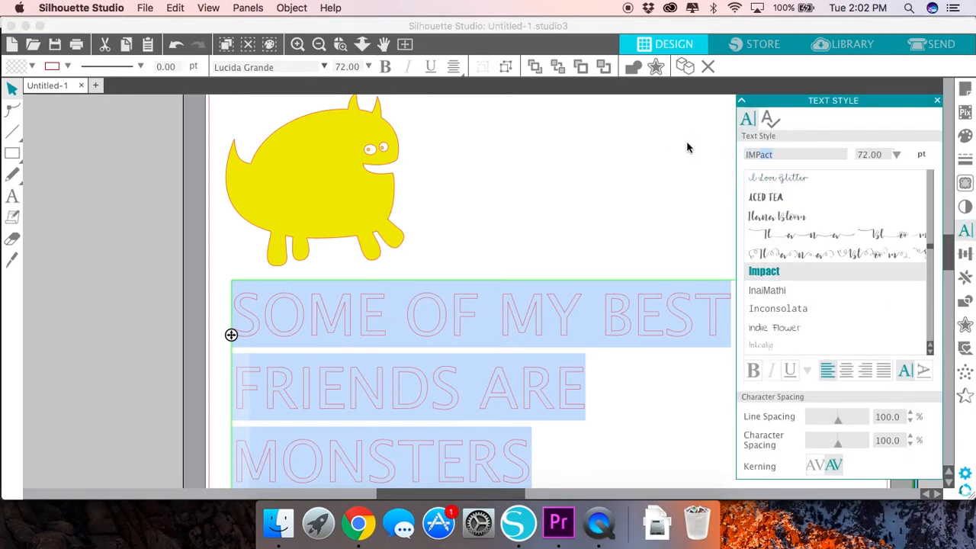
pyautogui.click(763, 271)
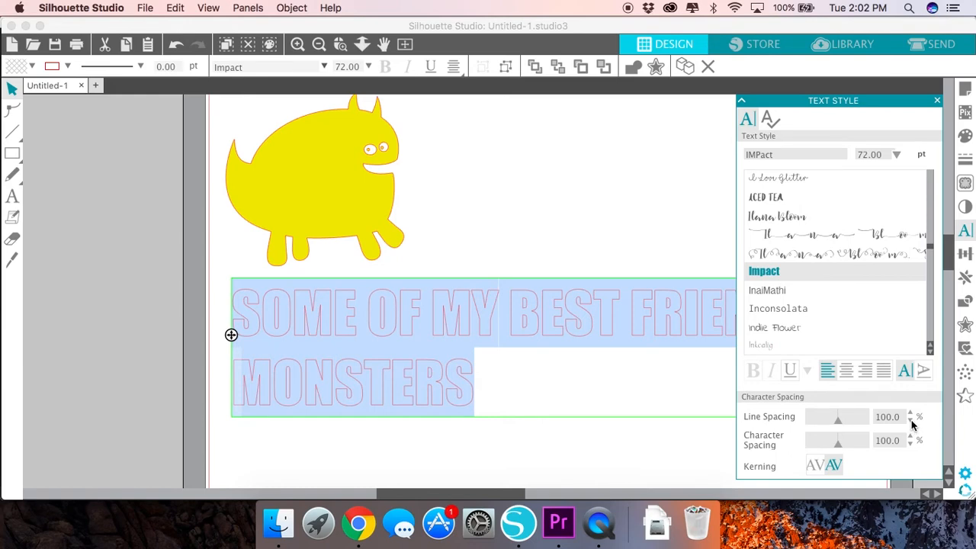
pyautogui.click(910, 420)
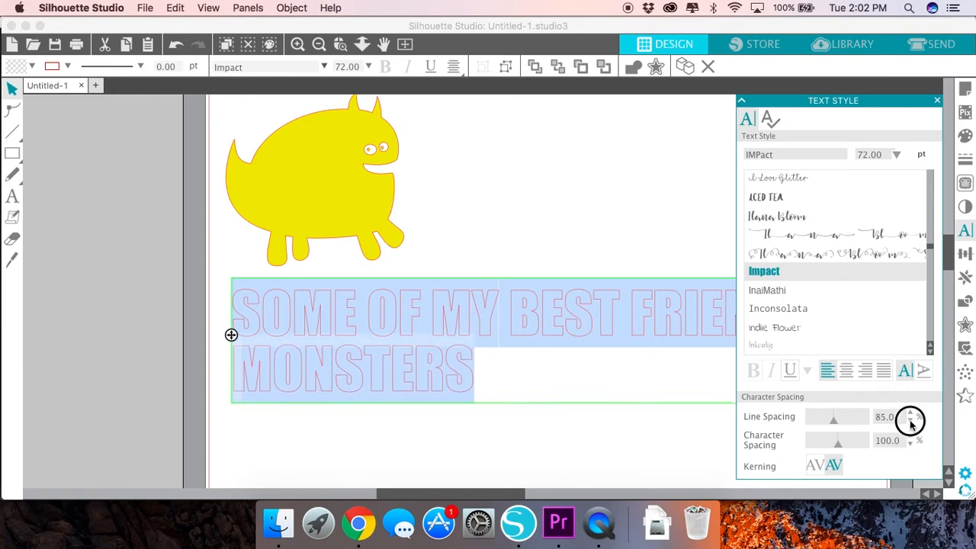
pyautogui.click(910, 420)
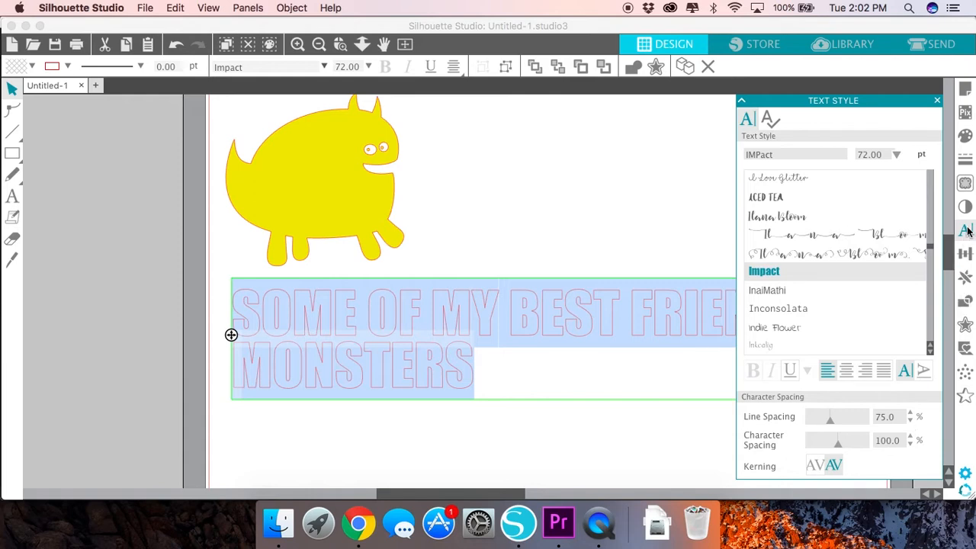
pyautogui.click(936, 100)
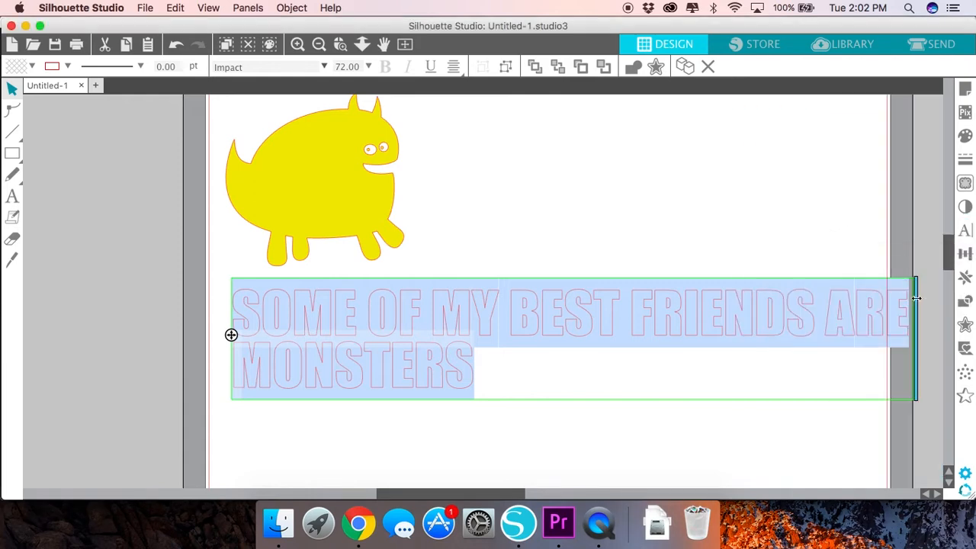
# Narrow the text box so the caption wraps onto two lines, and show its fill colours
pyautogui.moveTo(915, 297); pyautogui.dragTo(798, 303)
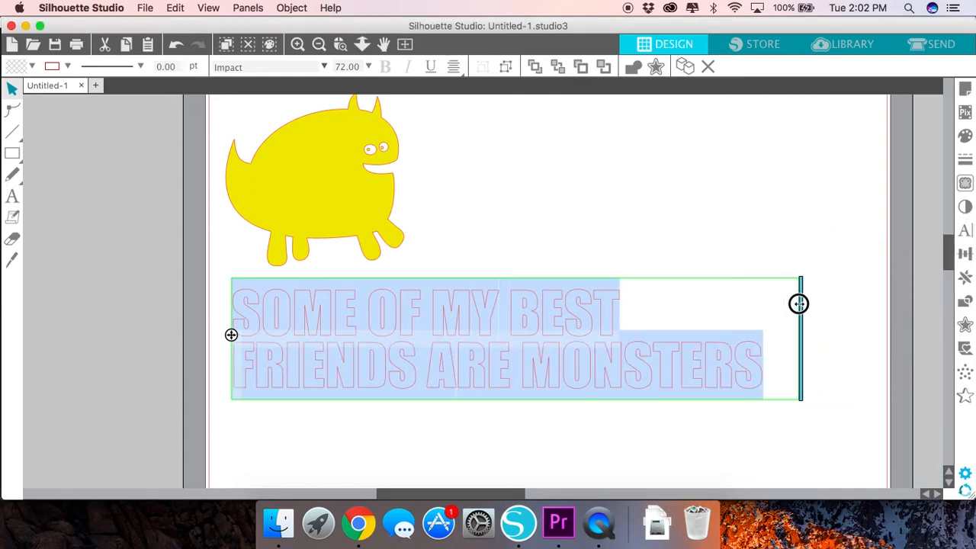
pyautogui.click(575, 309)
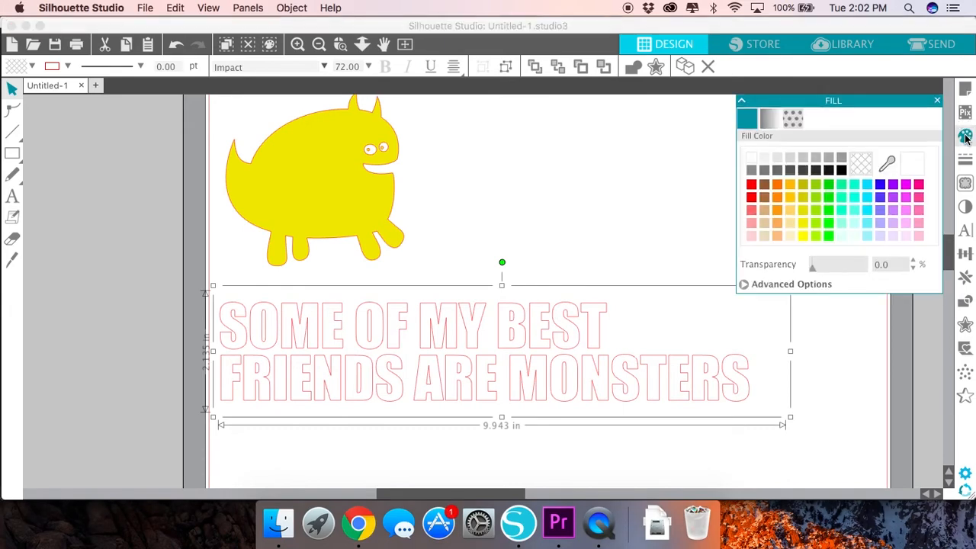
pyautogui.click(879, 211)
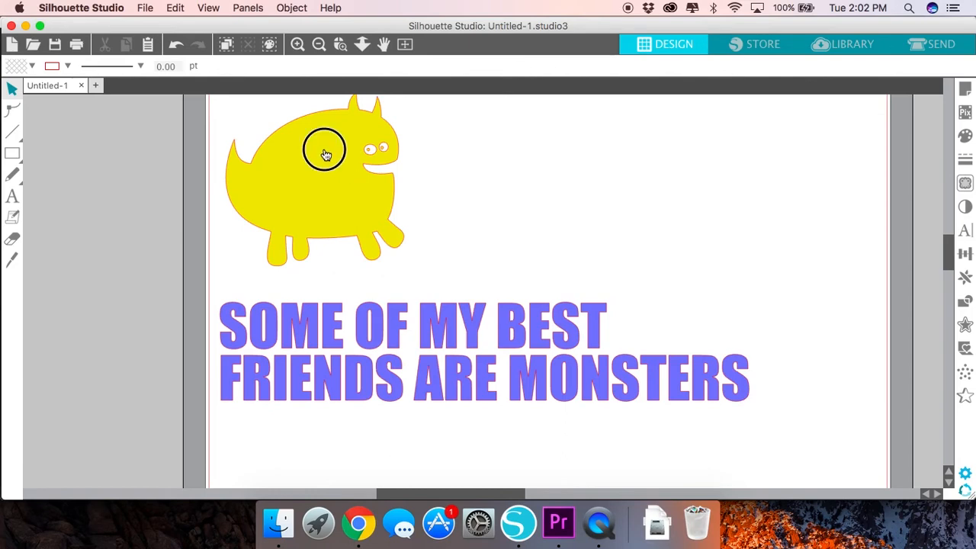
# Move the yellow monster down and right to rest just above the purple caption
pyautogui.moveTo(324, 150); pyautogui.dragTo(374, 313)
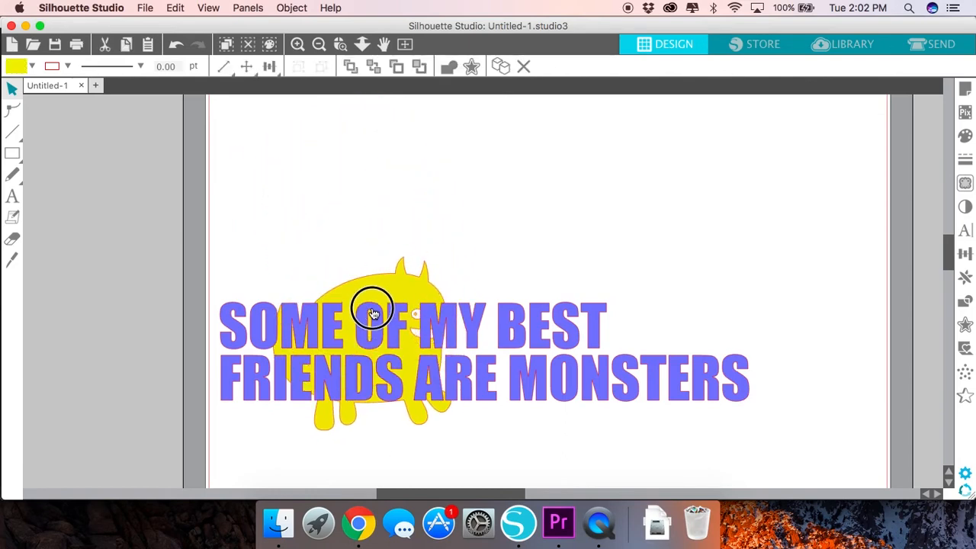
pyautogui.moveTo(374, 313); pyautogui.dragTo(374, 175)
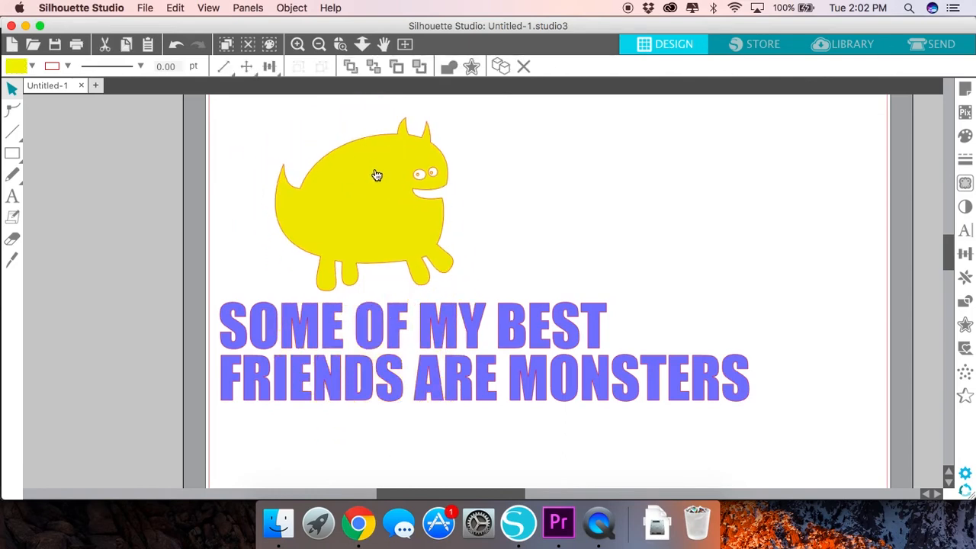
# Scale the monster to about half width and place it over SOME and FRIENDS
pyautogui.rightClick(375, 174)
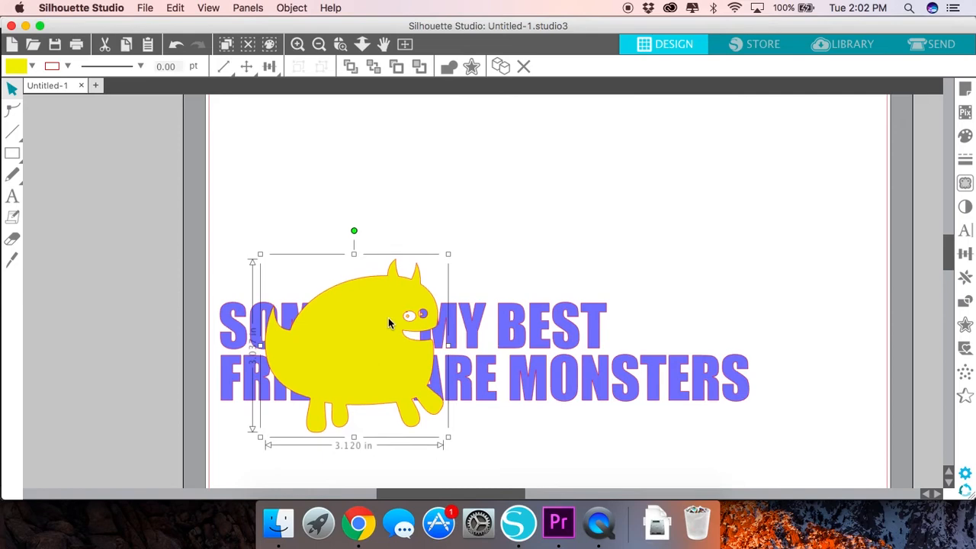
pyautogui.moveTo(447, 253)
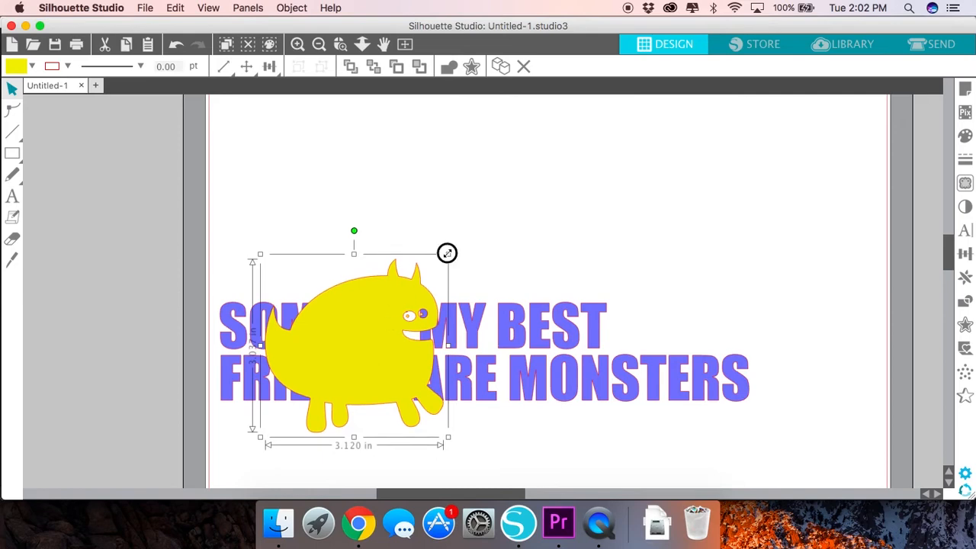
pyautogui.moveTo(446, 252); pyautogui.dragTo(338, 351)
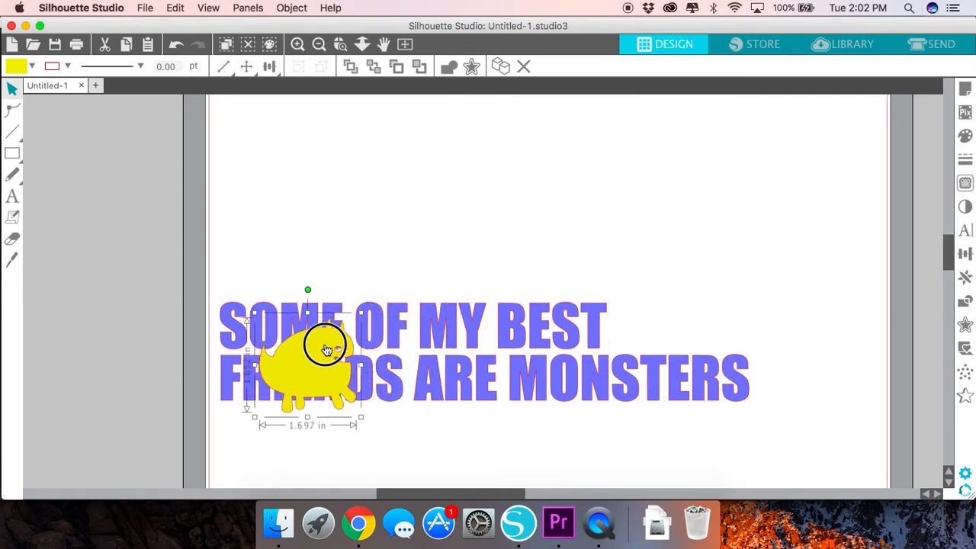
pyautogui.moveTo(327, 347); pyautogui.dragTo(309, 337)
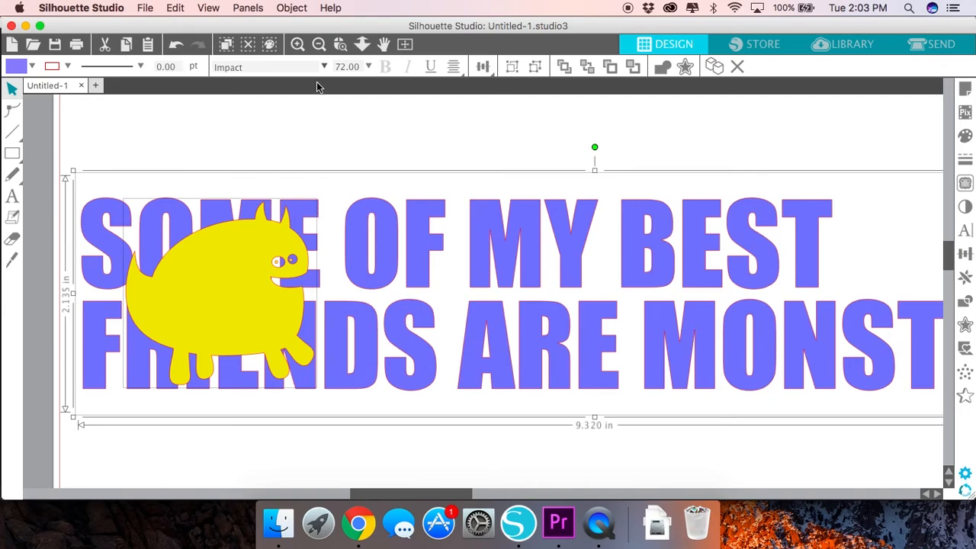
# Replicate the text and monster below the original, then zoom out to see both
pyautogui.click(291, 8)
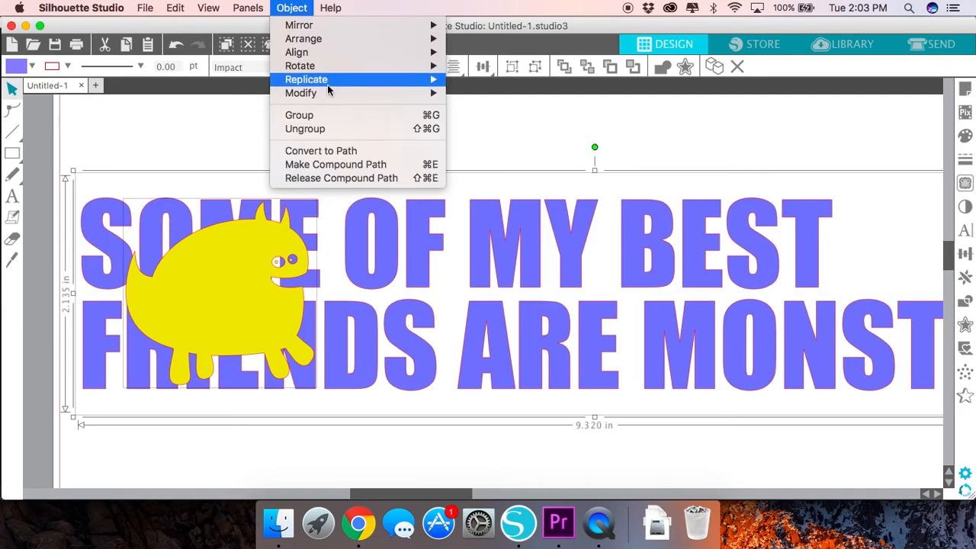
pyautogui.click(305, 79)
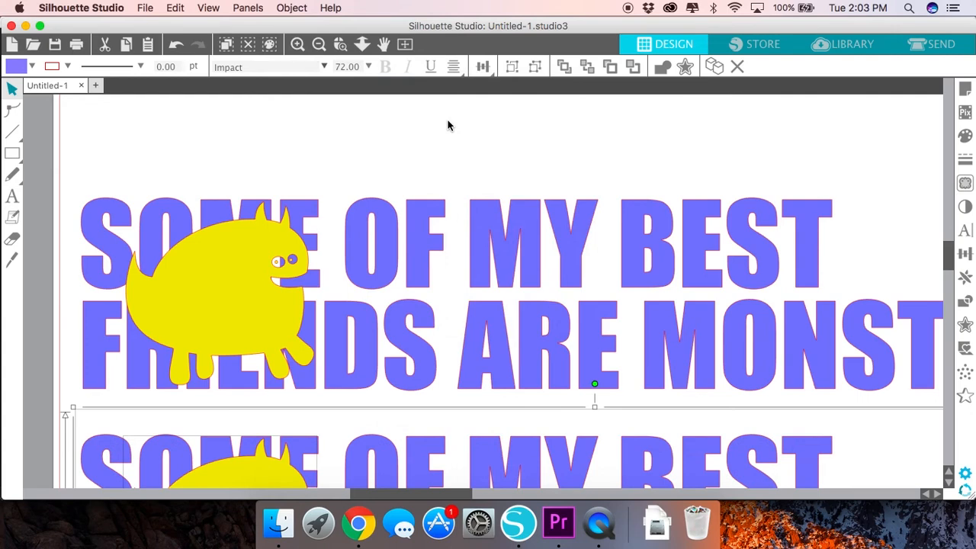
pyautogui.click(318, 44)
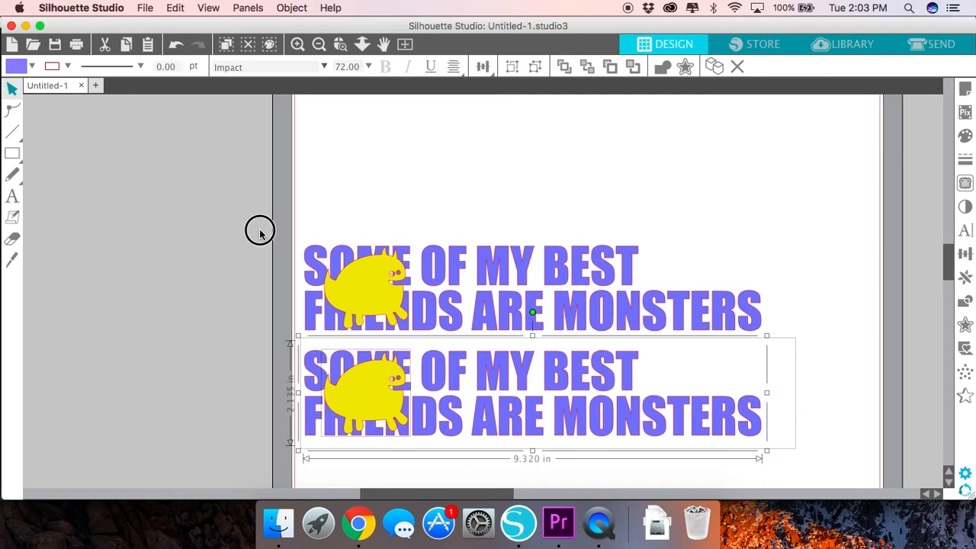
# Crop the upper copy's monster to the letters, group the yellow pieces, and move them up
pyautogui.click(624, 317)
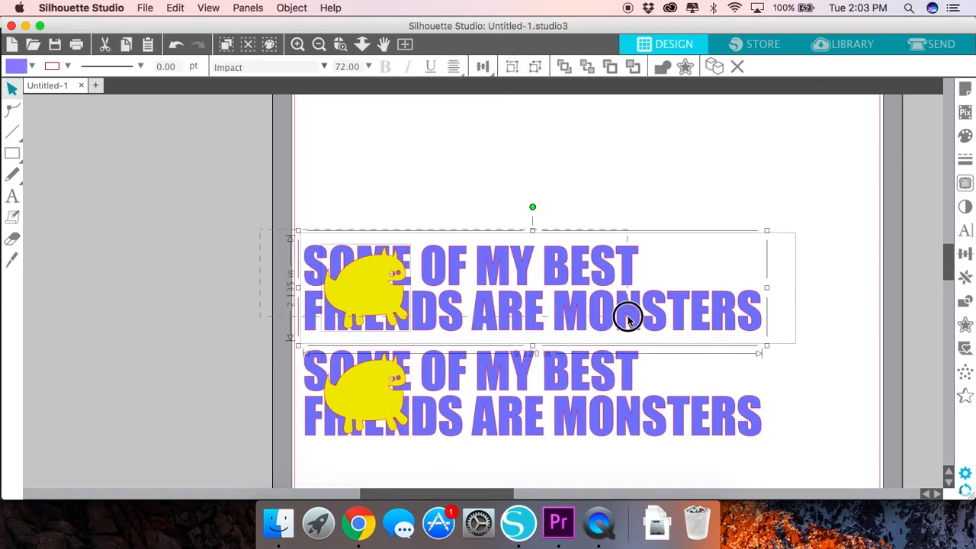
pyautogui.moveTo(964, 207)
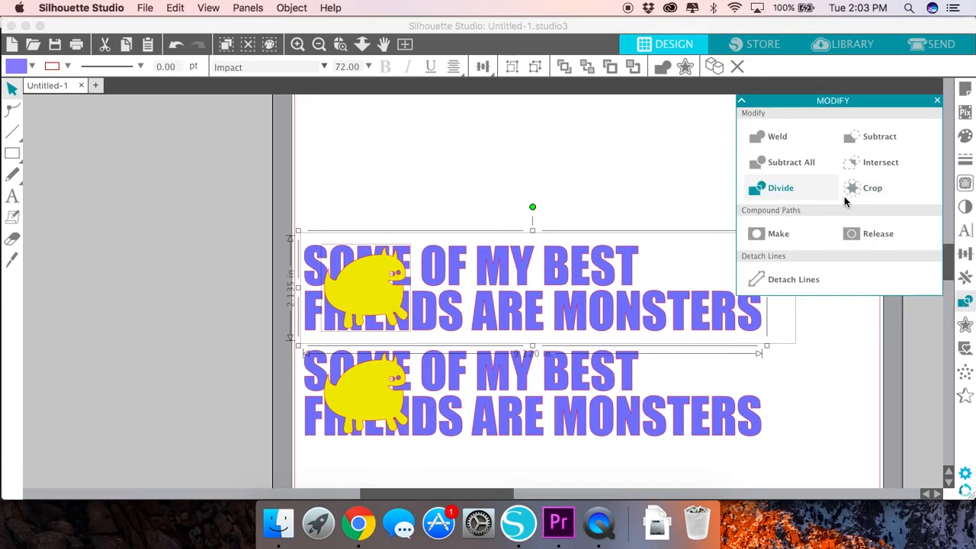
pyautogui.click(780, 187)
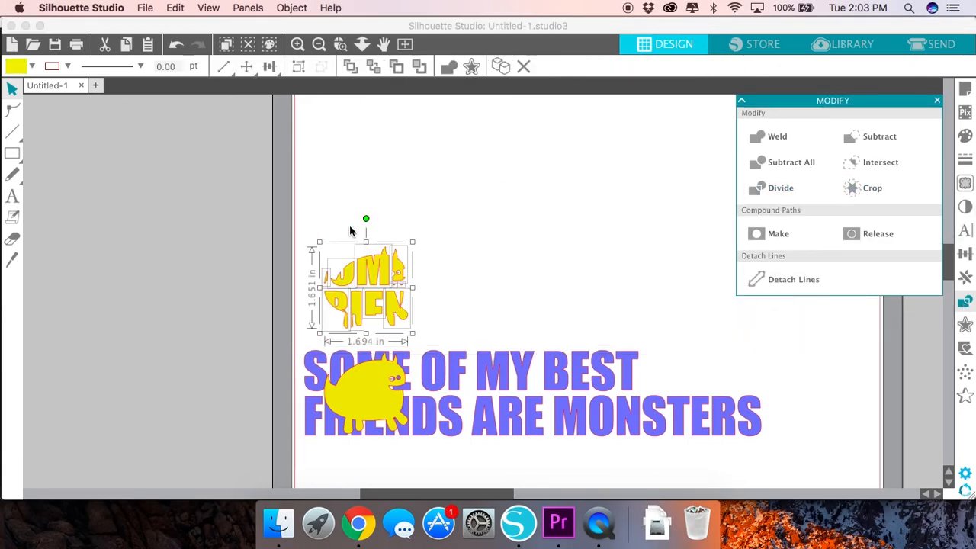
pyautogui.rightClick(379, 271)
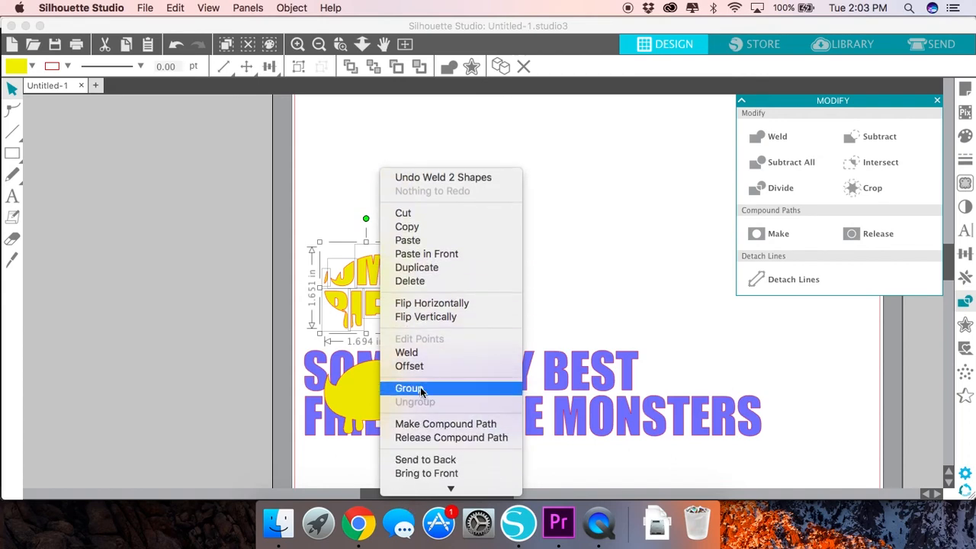
pyautogui.click(409, 387)
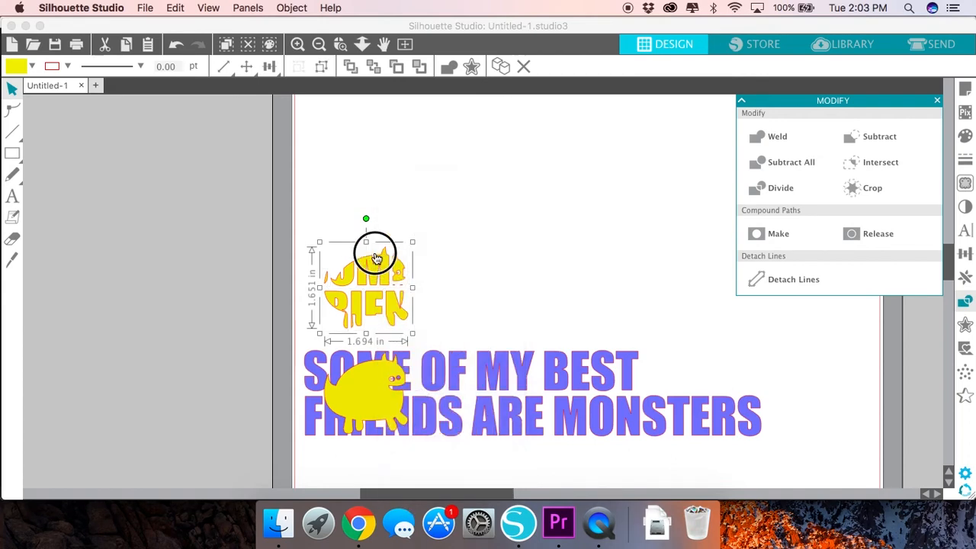
pyautogui.moveTo(375, 274); pyautogui.dragTo(370, 191)
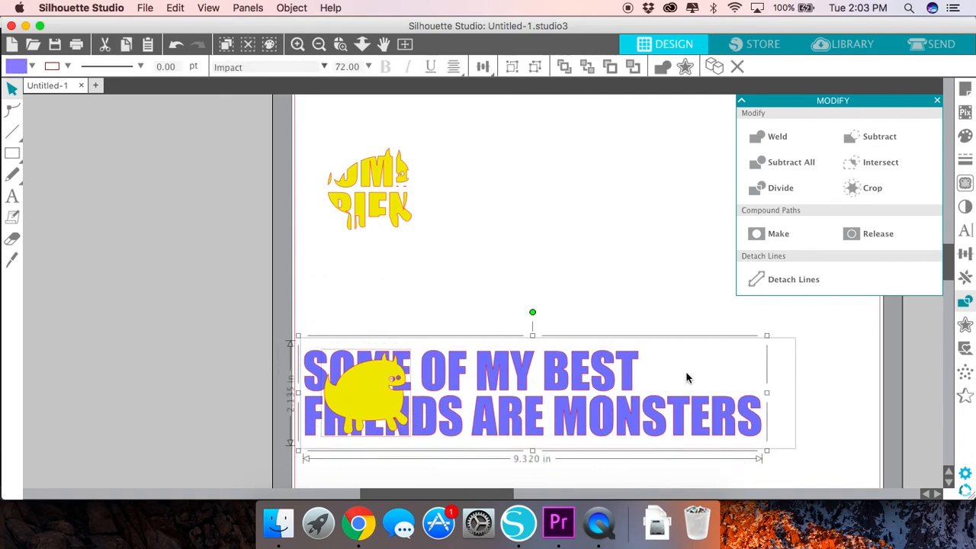
pyautogui.moveTo(878, 135)
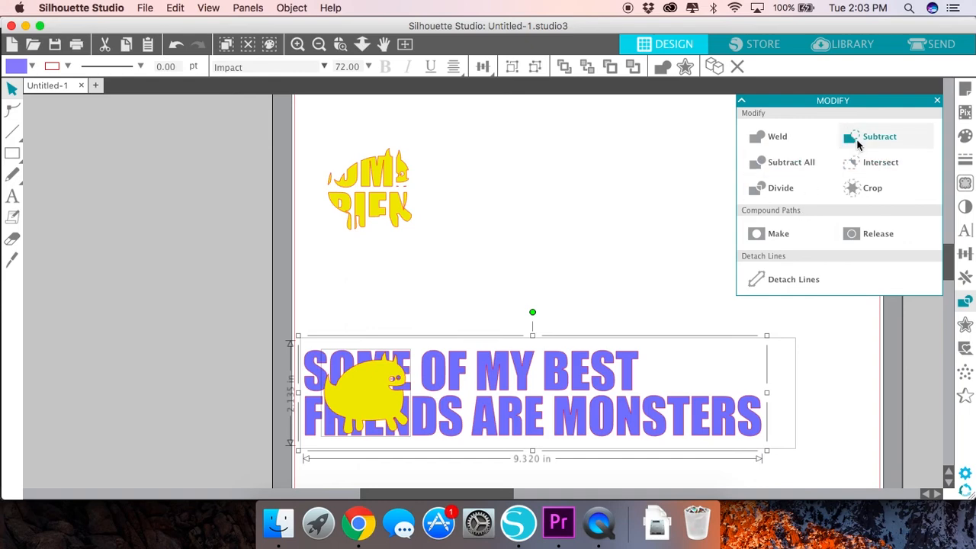
# Subtract the monster shape from the lower purple caption
pyautogui.click(879, 136)
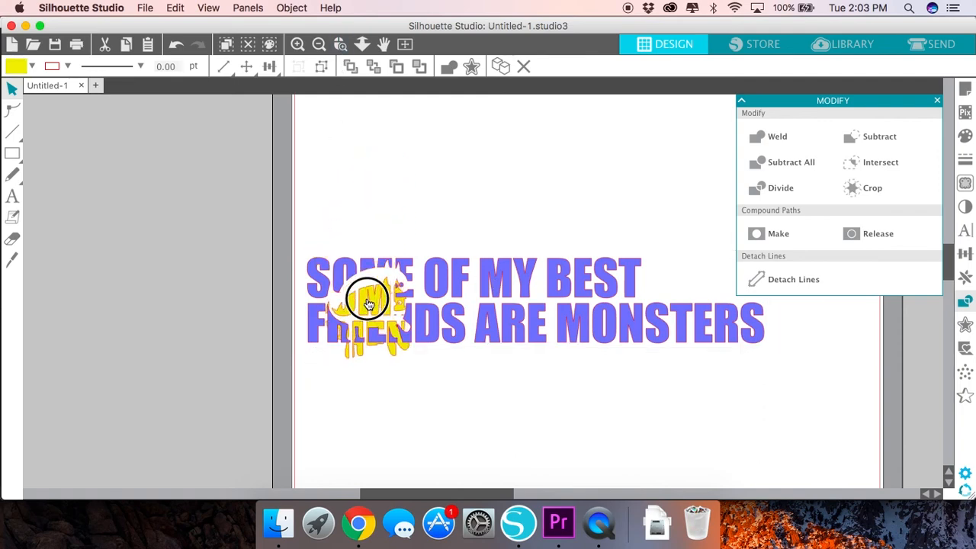
# Drag the yellow pieces into the monster-shaped gap, zoom in, and select the whole design
pyautogui.moveTo(368, 301); pyautogui.dragTo(370, 282)
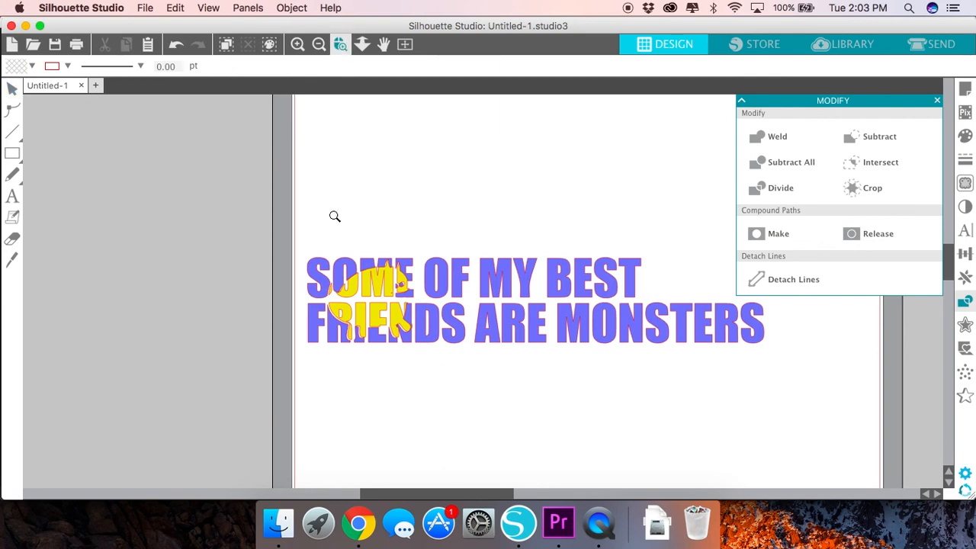
pyautogui.click(297, 43)
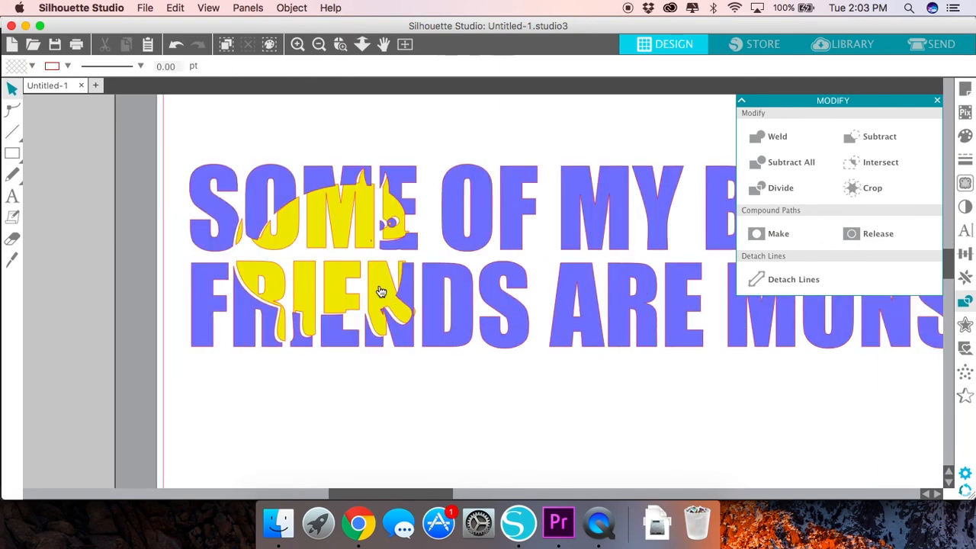
pyautogui.click(320, 221)
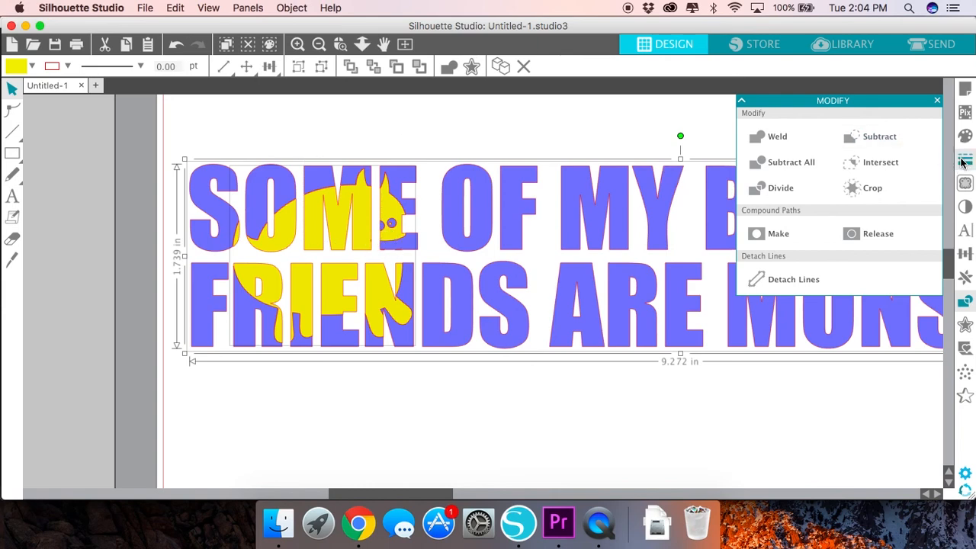
# Set the line color of all purple and yellow pieces to transparent in Line Style
pyautogui.click(964, 160)
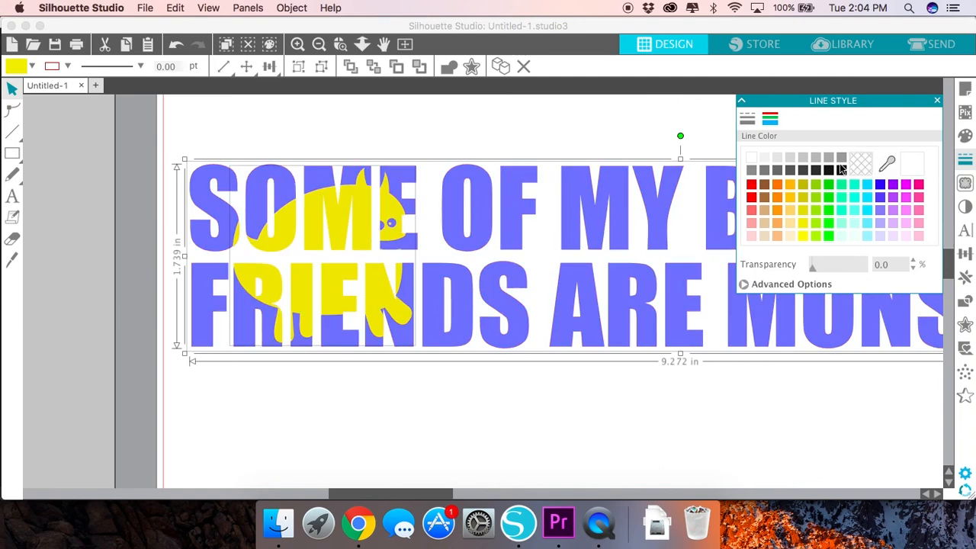
pyautogui.click(335, 221)
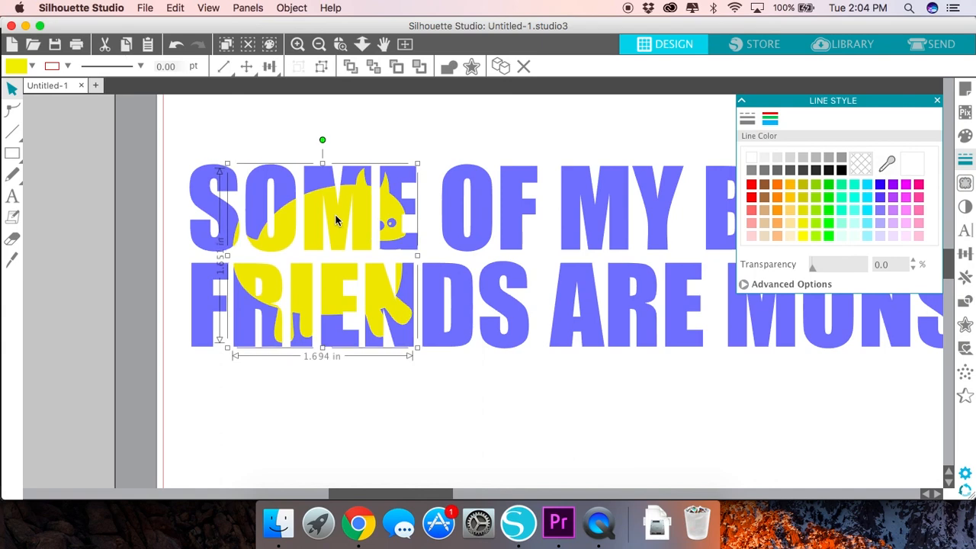
pyautogui.click(247, 112)
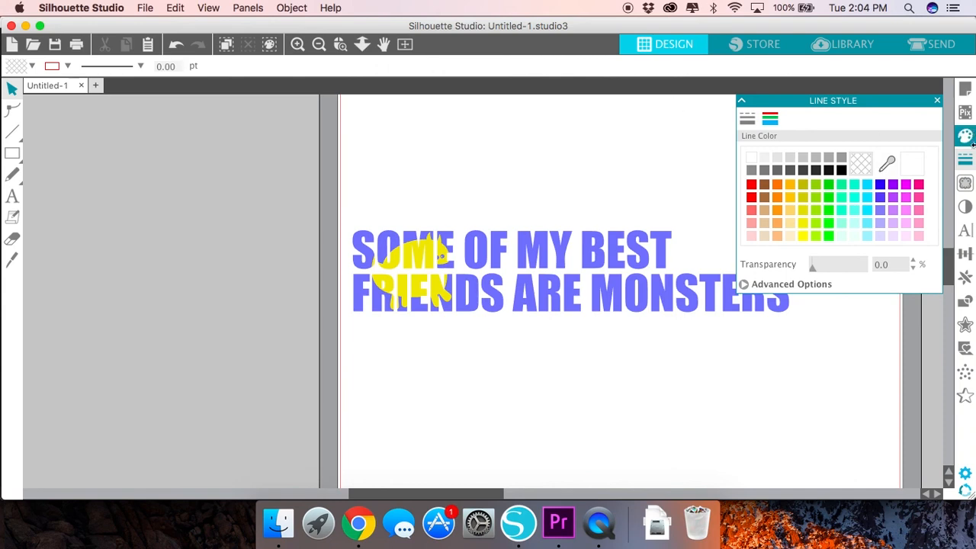
pyautogui.click(965, 160)
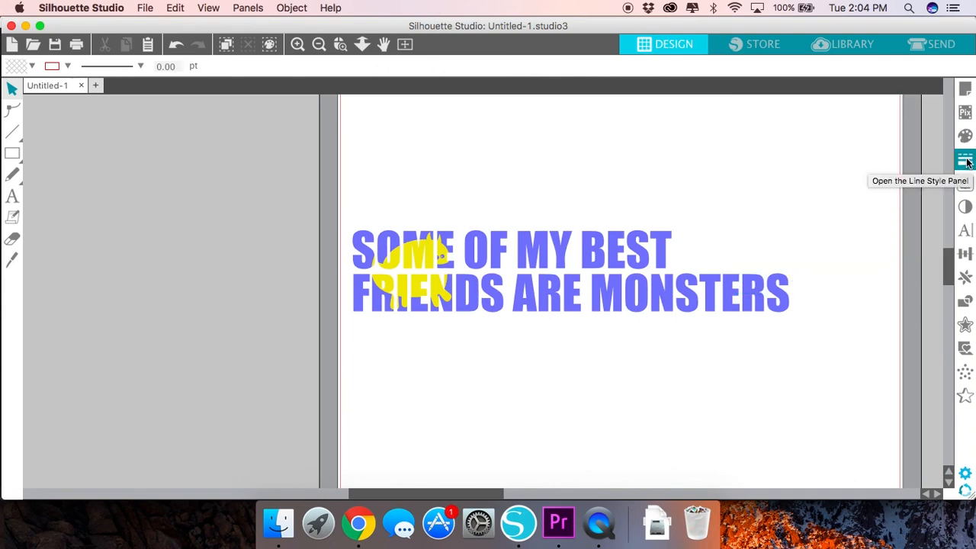